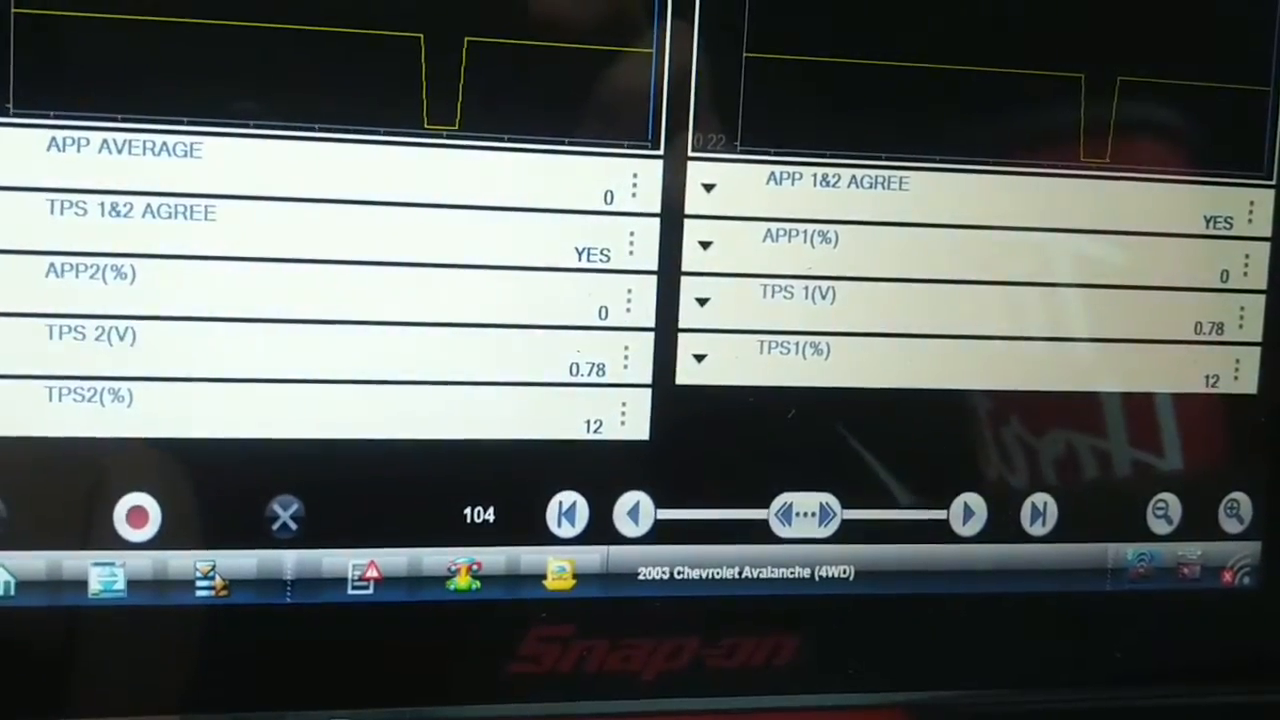
Exit the live data list to reach the Codes Menu.
click(136, 514)
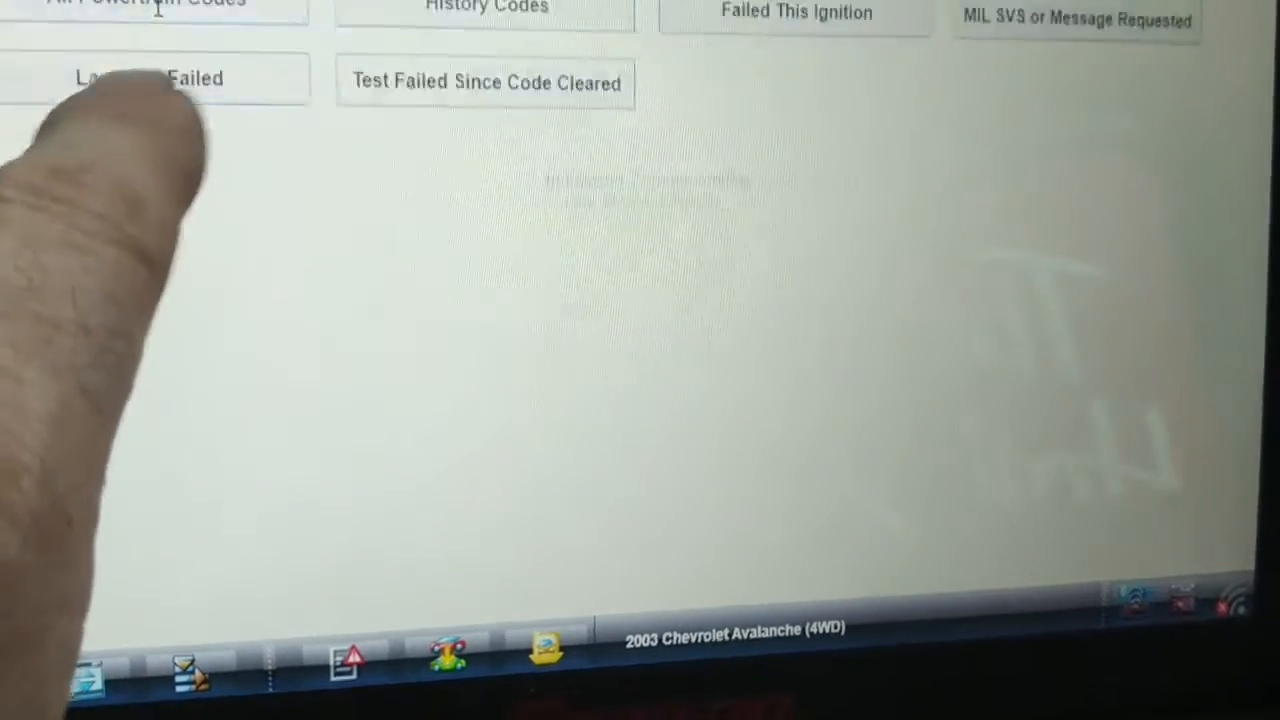
View All Powertrain Codes, then the Failed This Ignition code list.
click(150, 44)
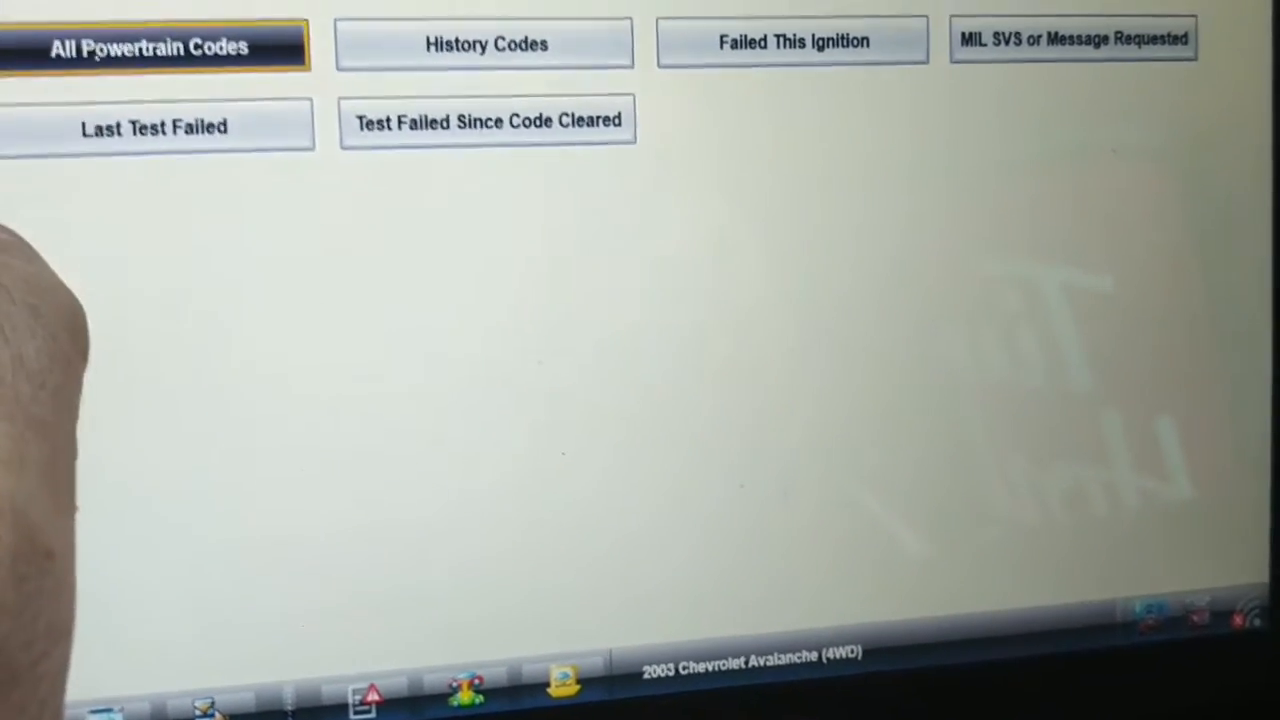
click(150, 46)
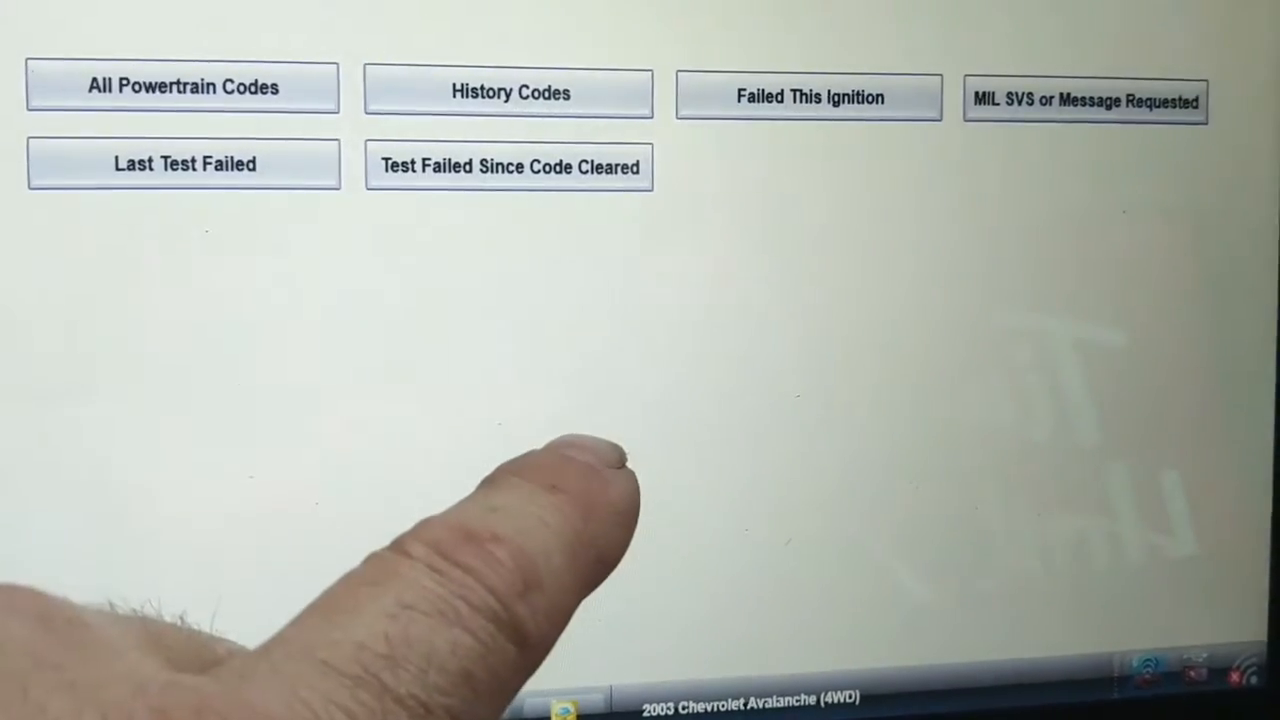
click(808, 96)
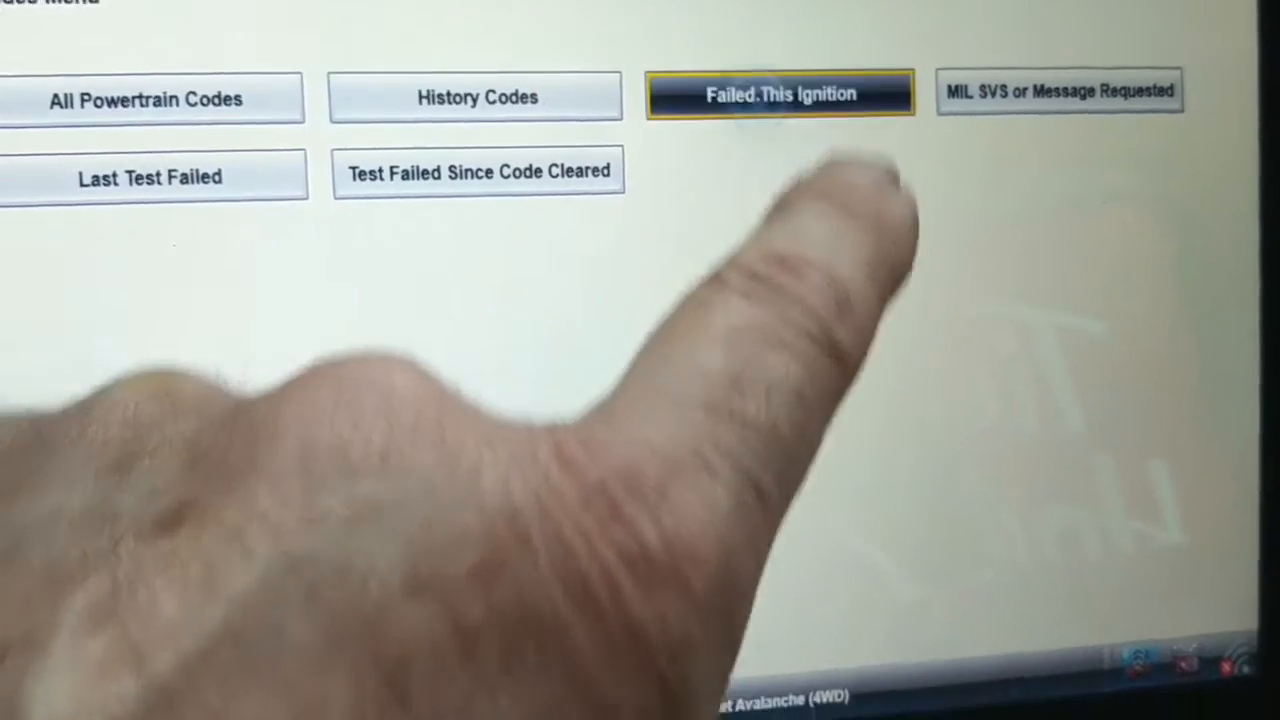
click(780, 92)
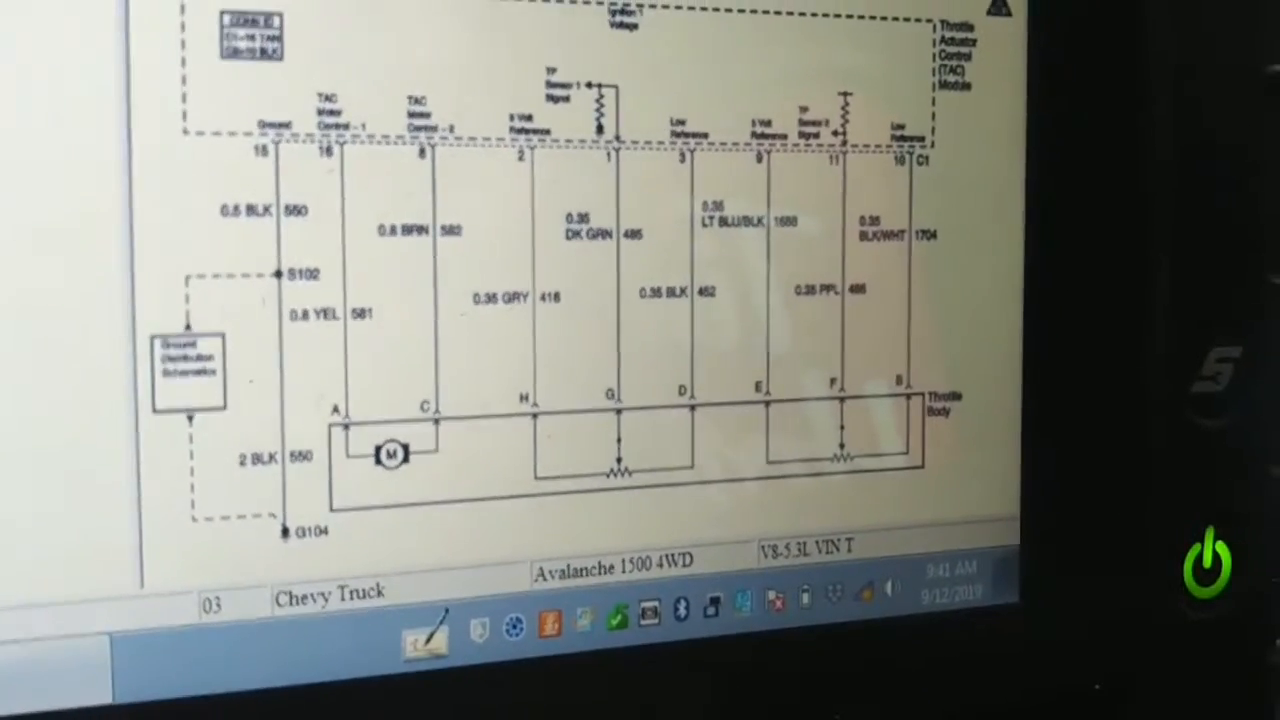
Scroll the throttle actuator control schematic to the TAC module to throttle body circuits.
scroll(down, 3)
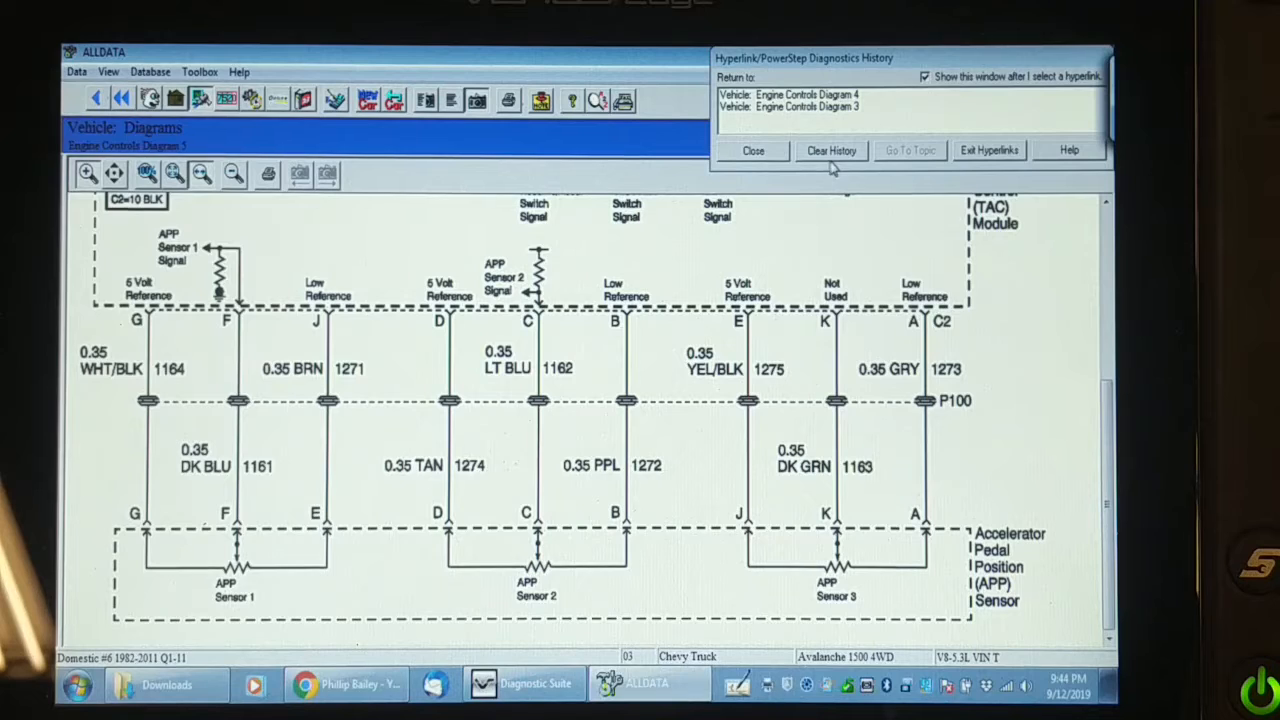
Close the Hyperlink/PowerStep Diagnostics History window and switch to the Diagnostic Suite record.
click(752, 150)
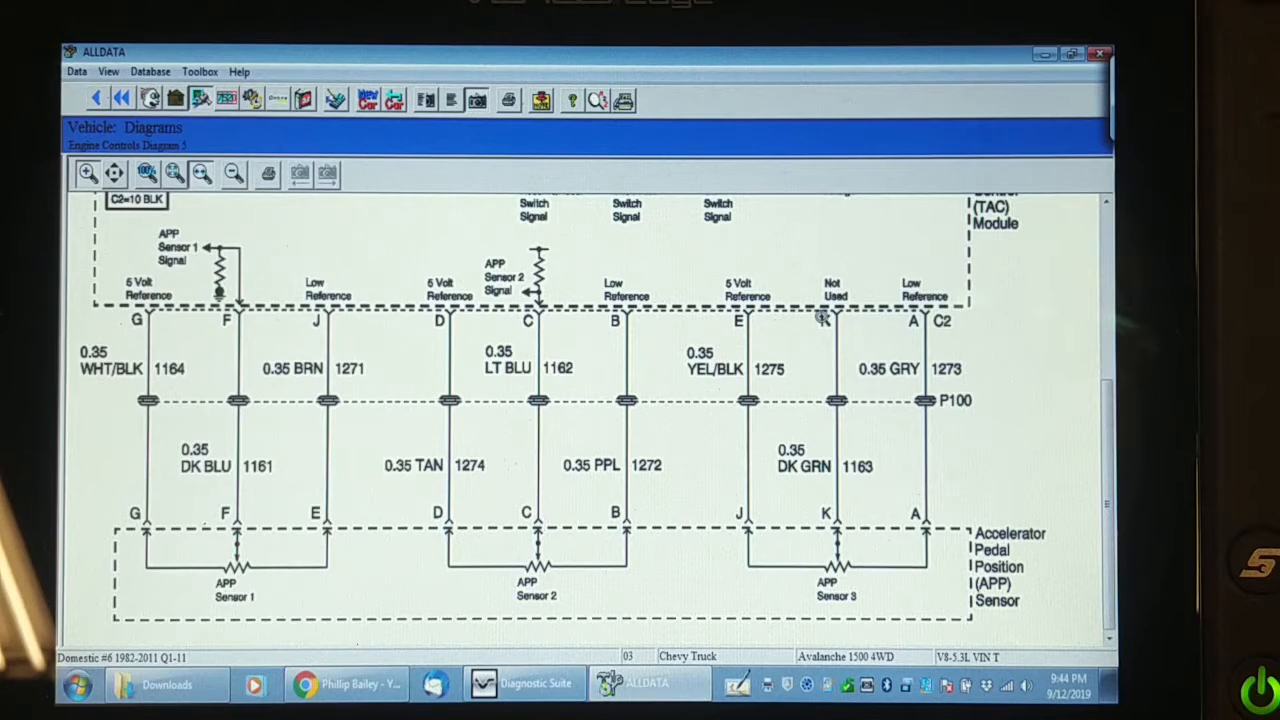
mouse_move(812, 338)
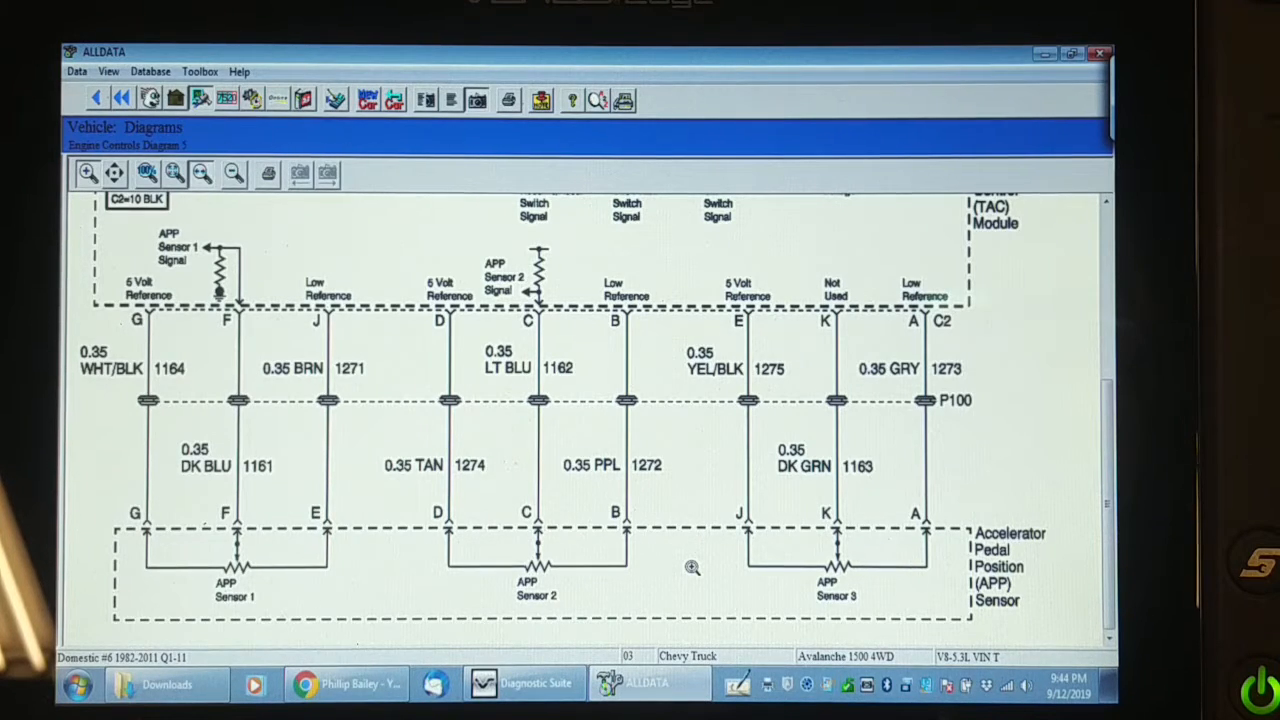
mouse_move(684, 558)
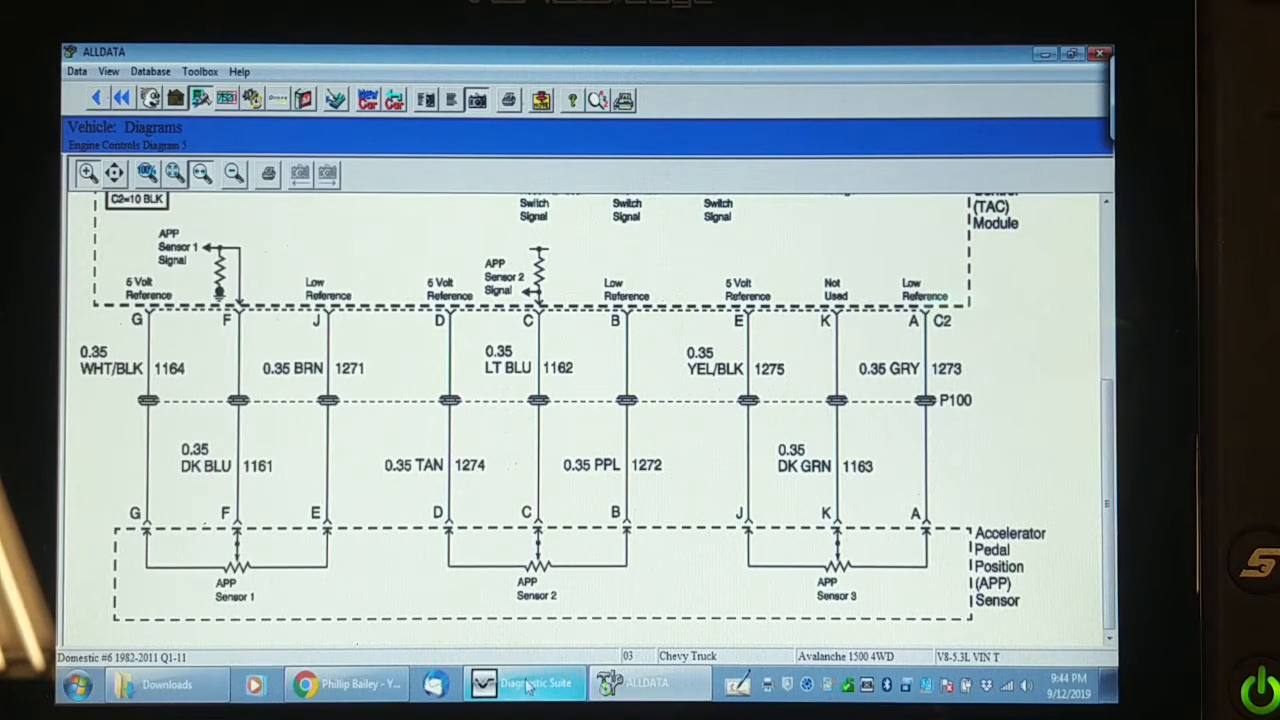
click(524, 684)
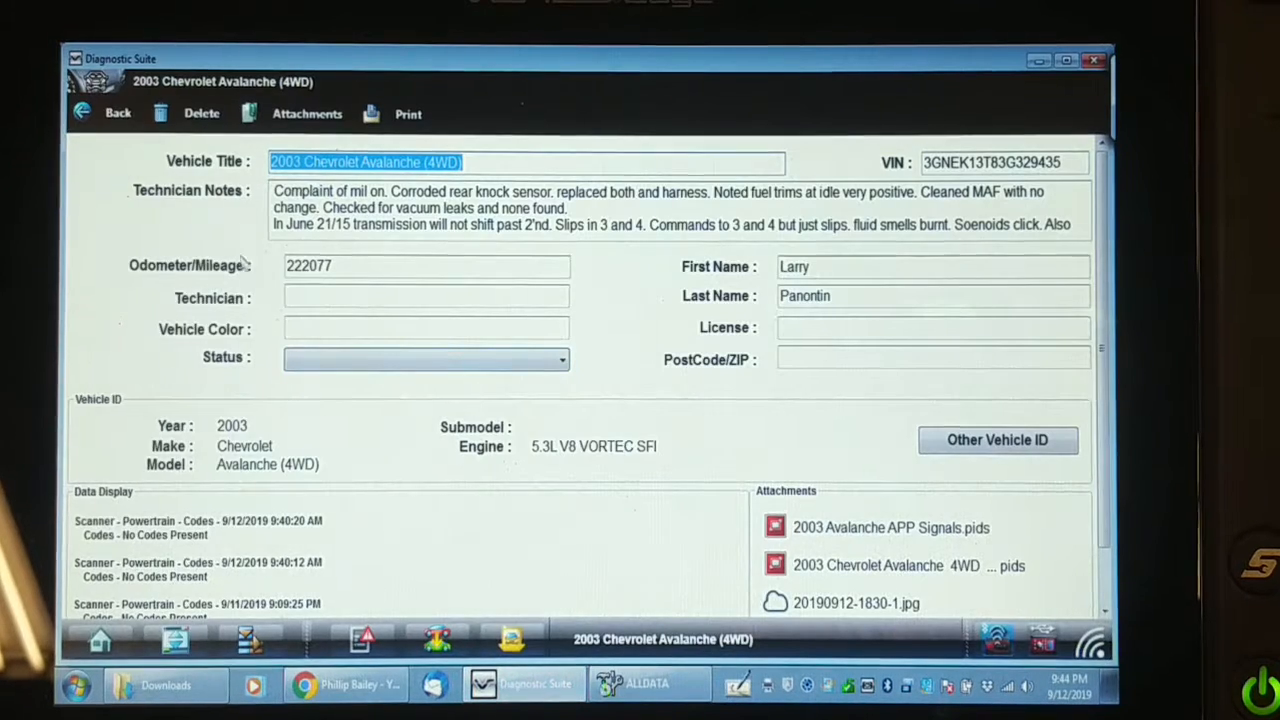
Read the APP sensor DC voltage test lead connections down to the View Meter button.
click(96, 82)
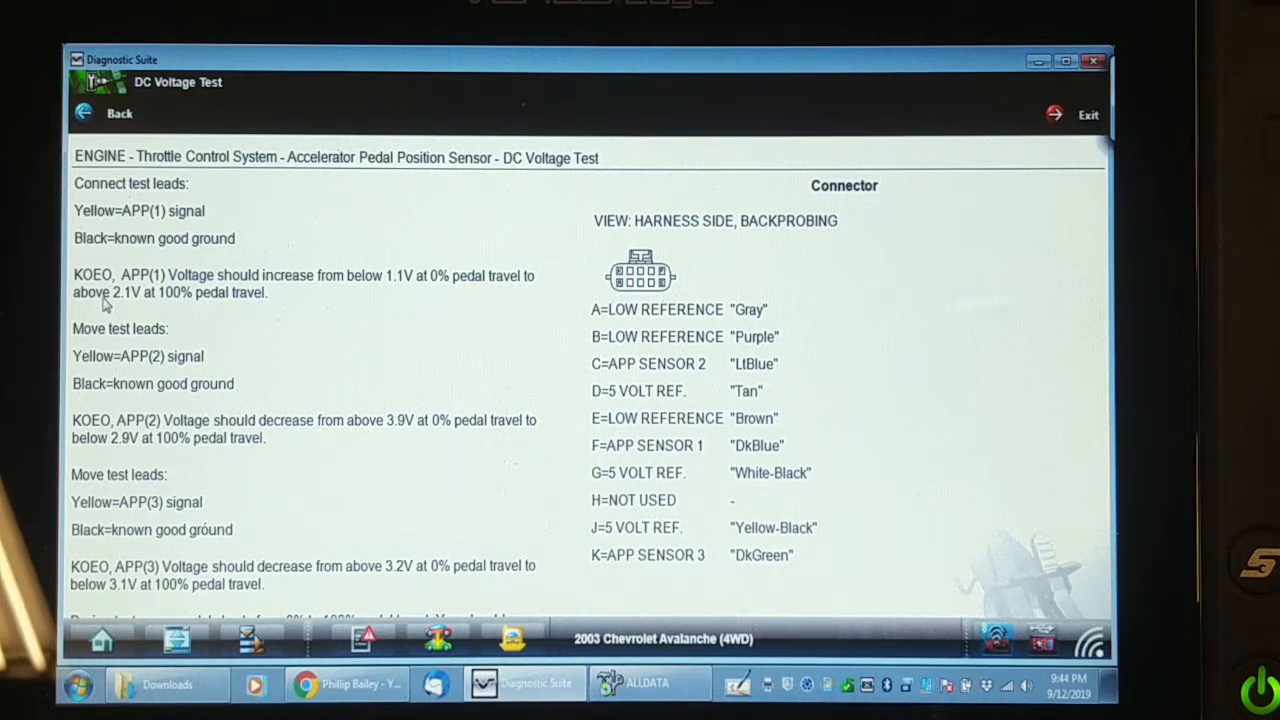
mouse_move(340, 290)
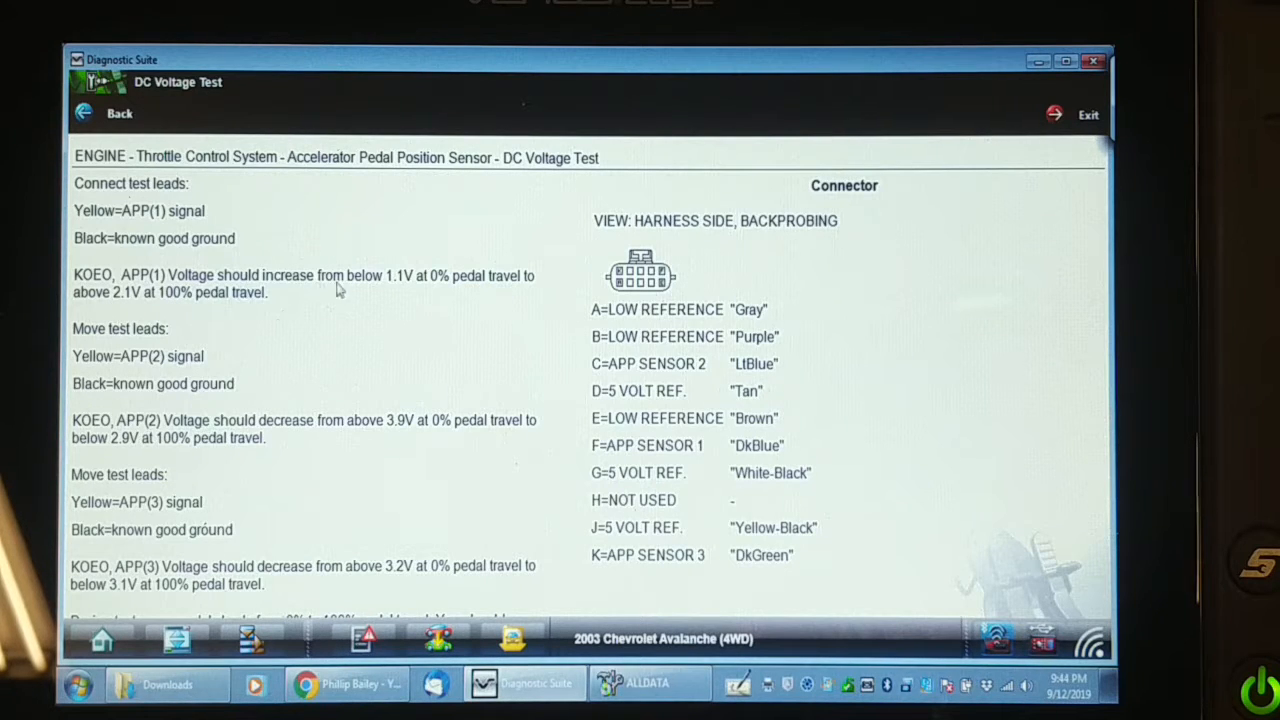
mouse_move(424, 288)
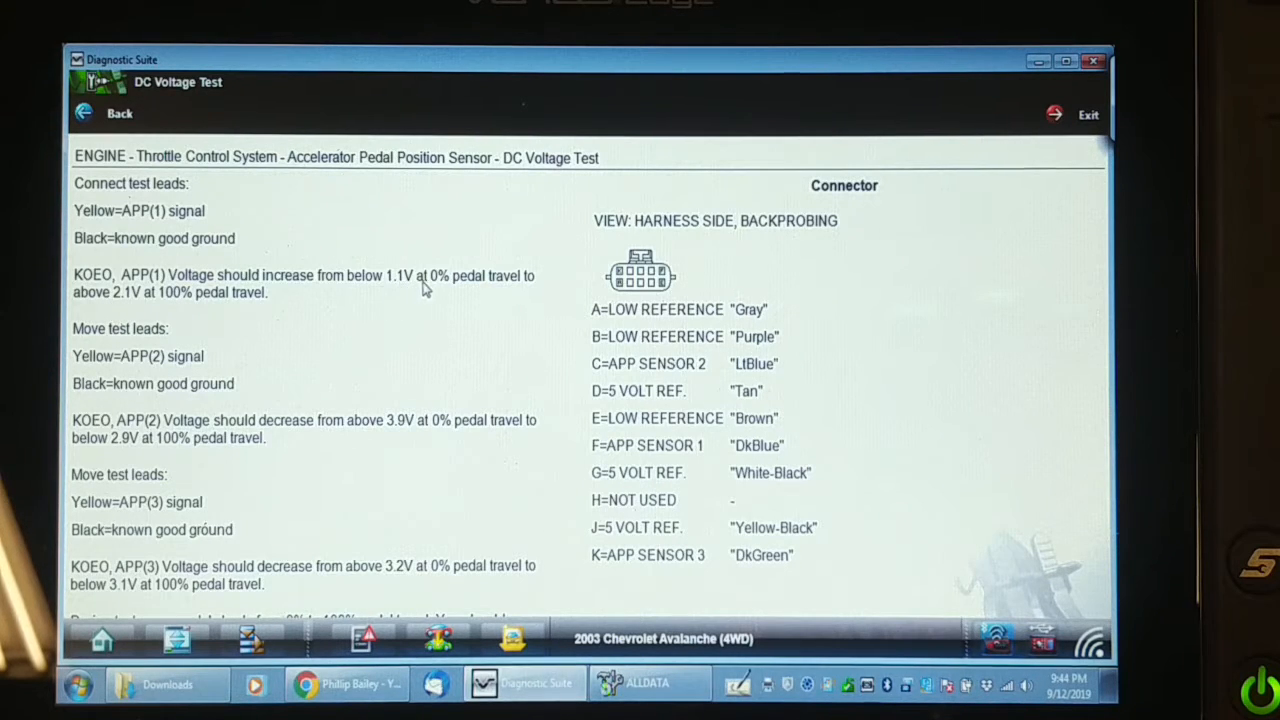
mouse_move(156, 316)
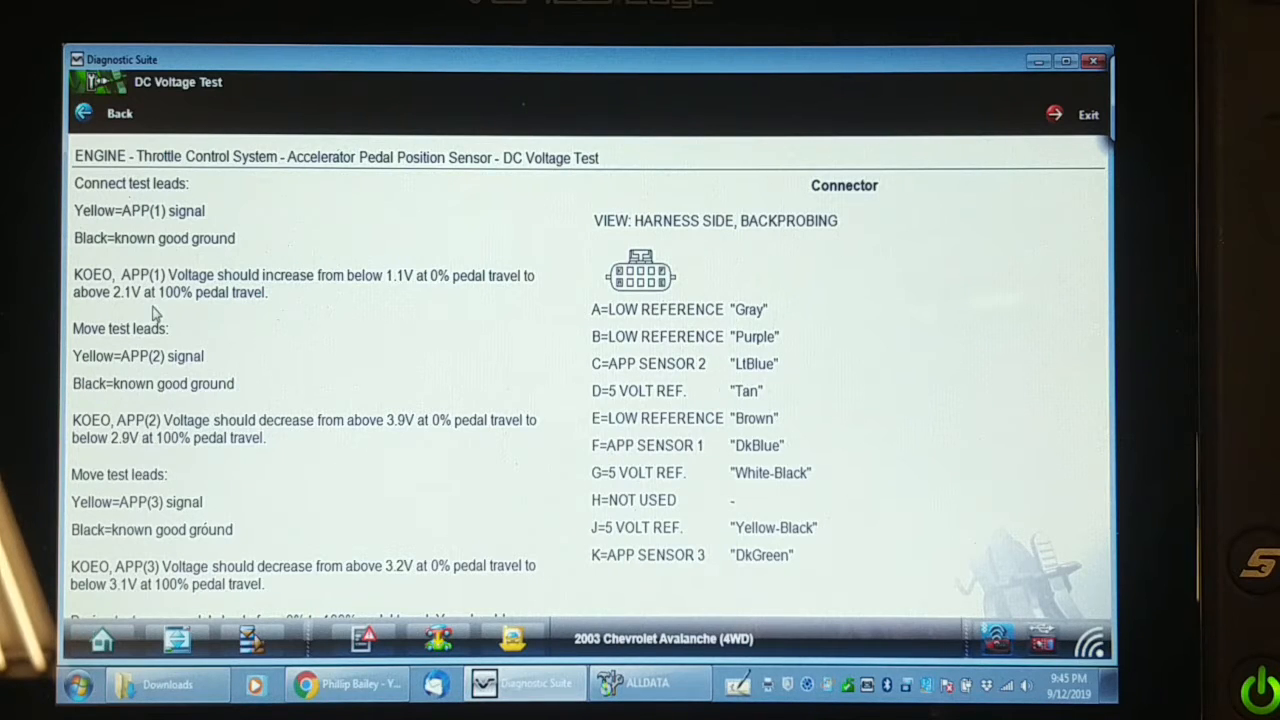
mouse_move(170, 444)
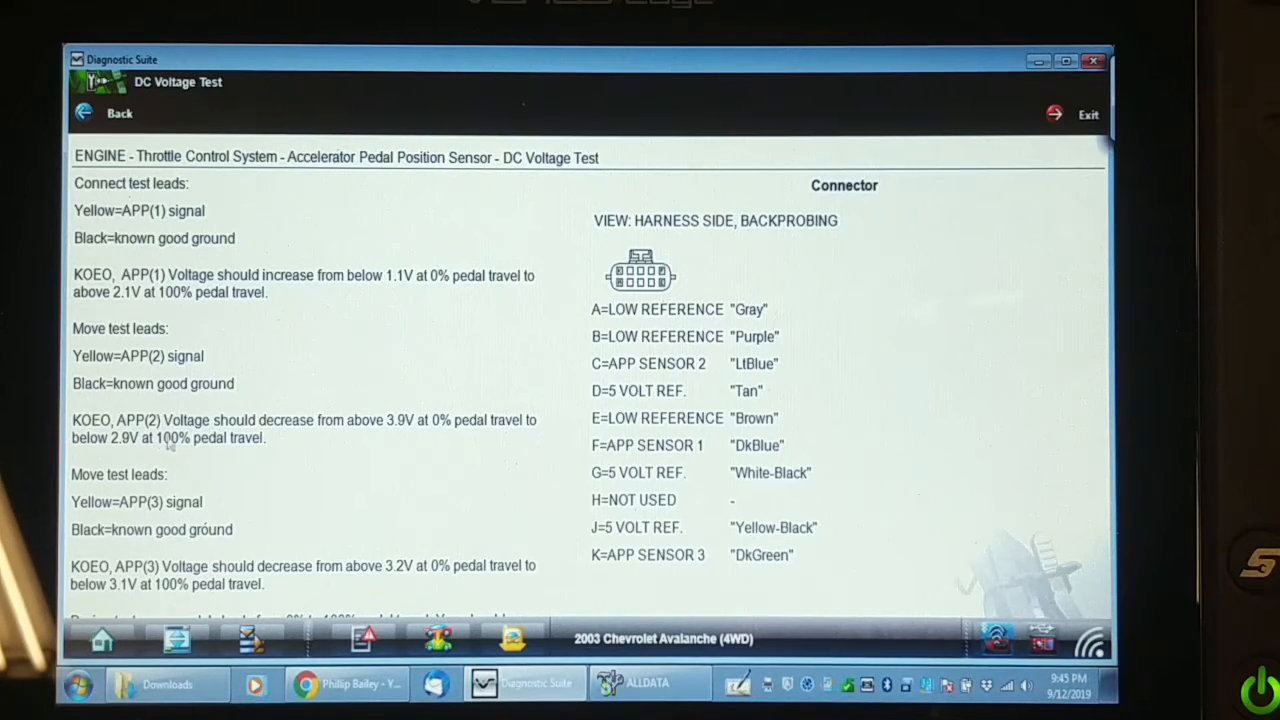
mouse_move(392, 434)
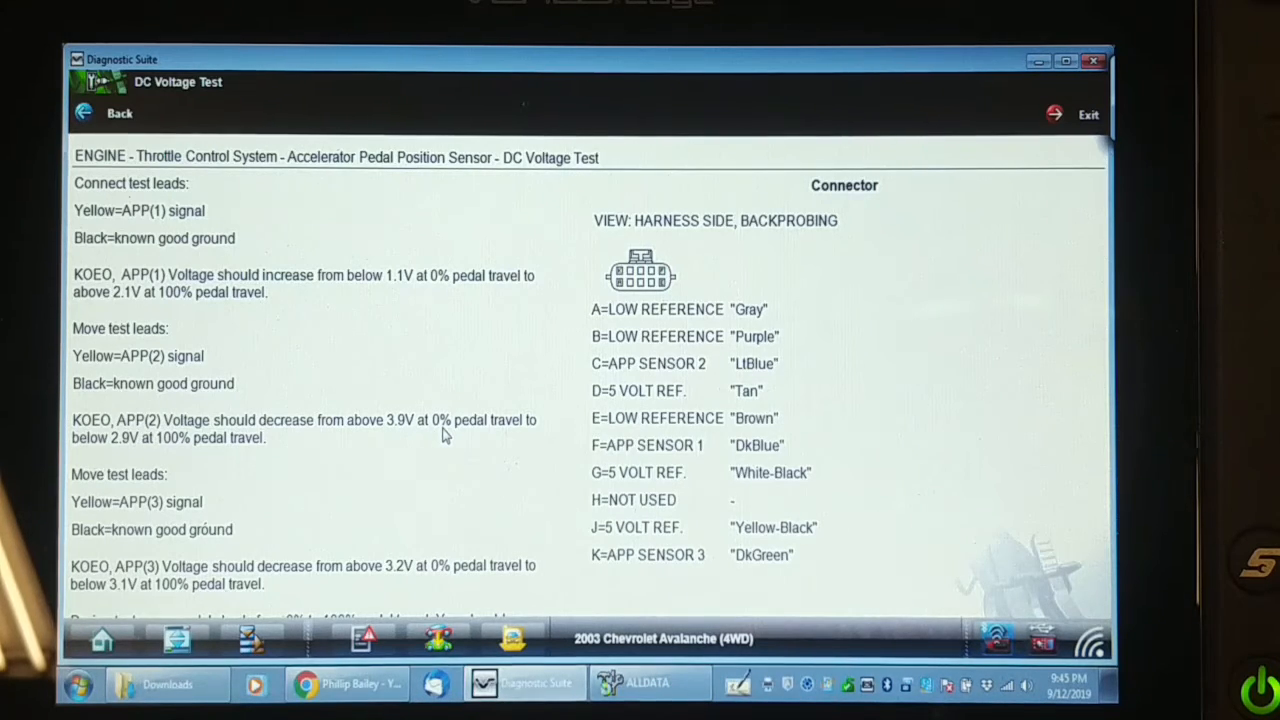
mouse_move(336, 450)
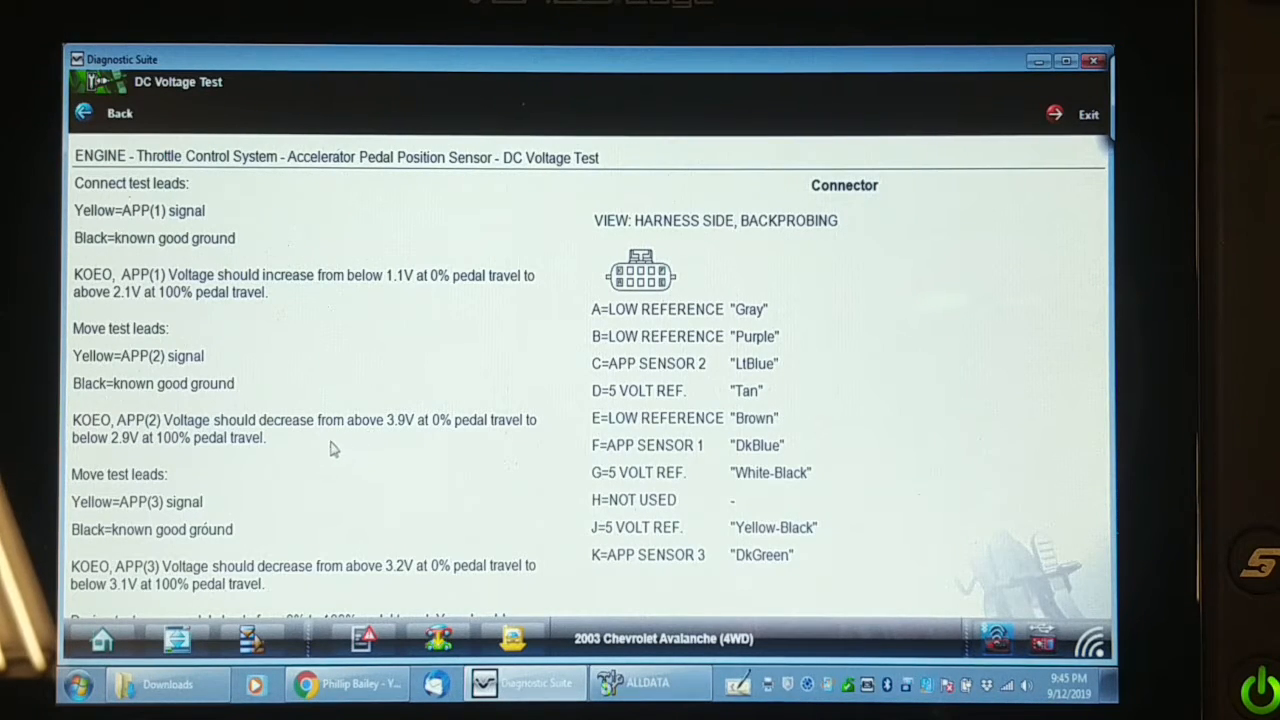
mouse_move(256, 438)
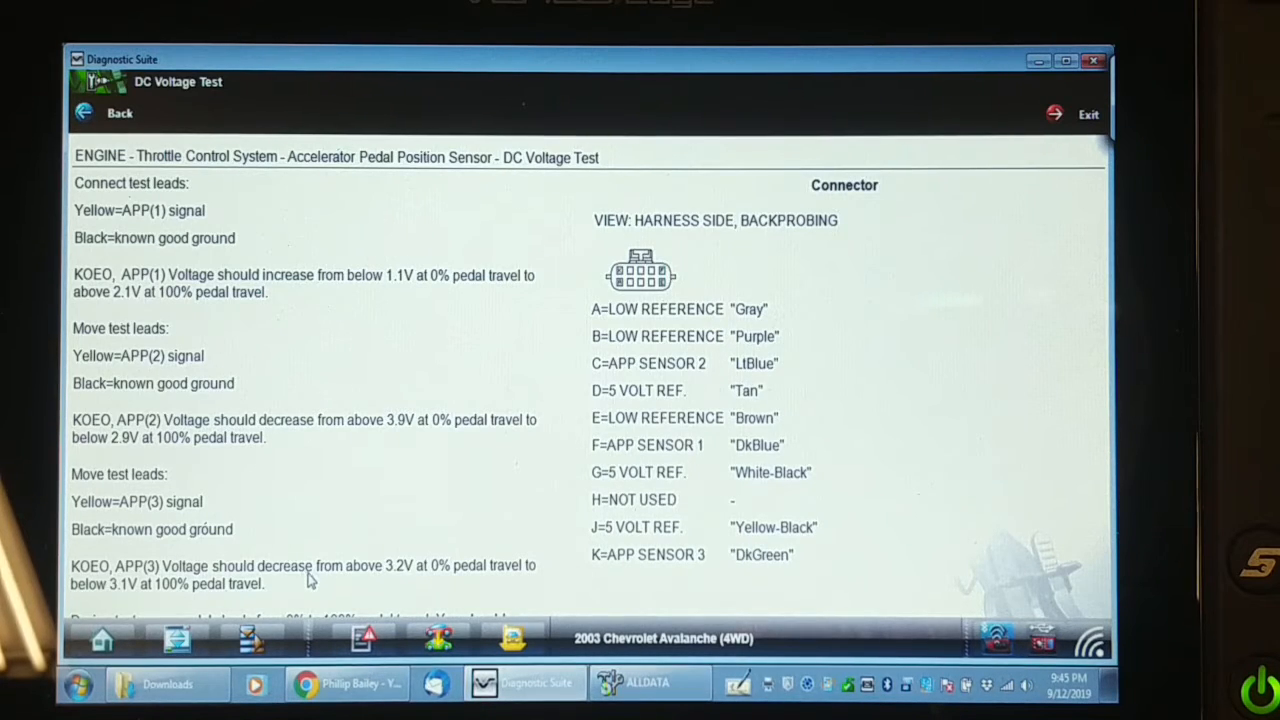
mouse_move(276, 588)
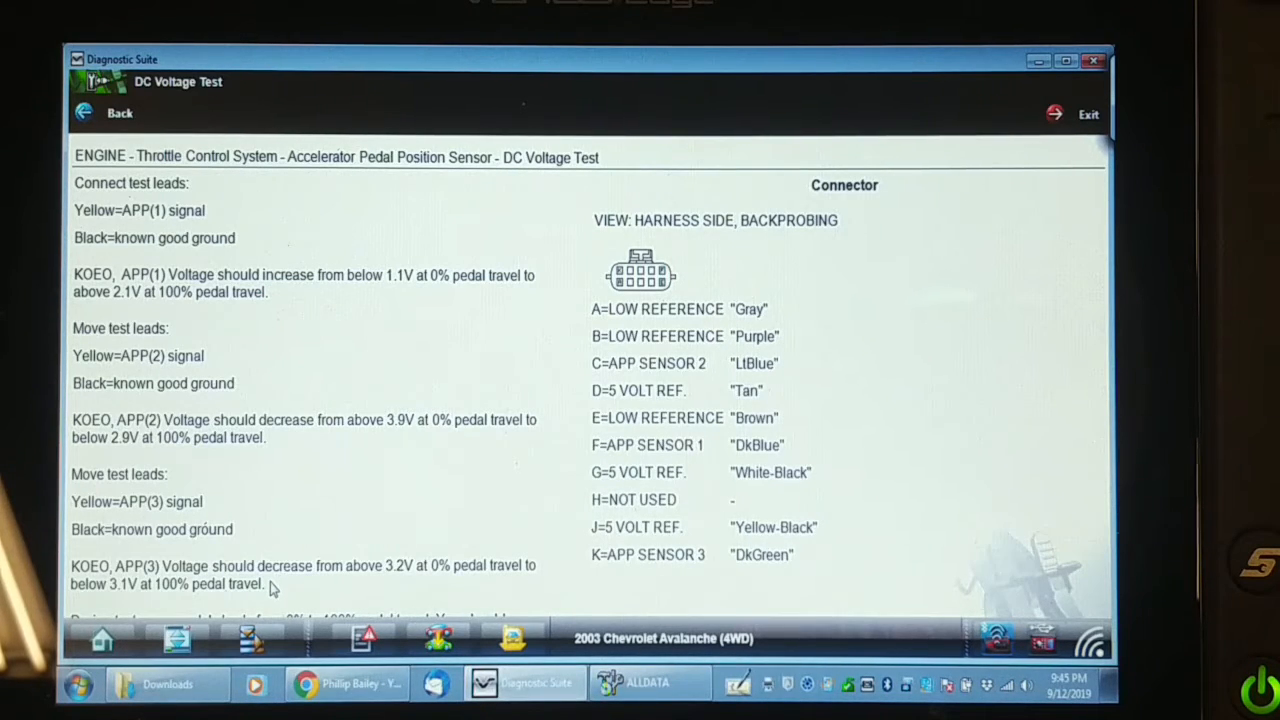
scroll(down, 3)
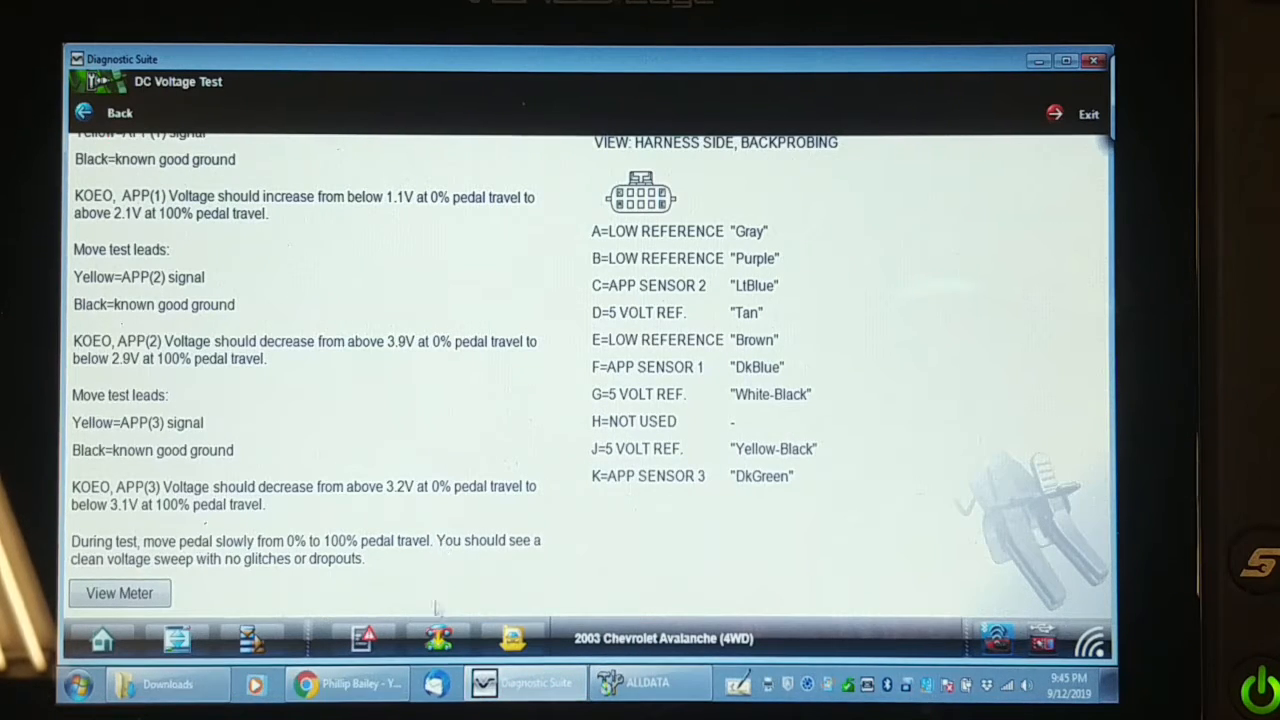
mouse_move(444, 608)
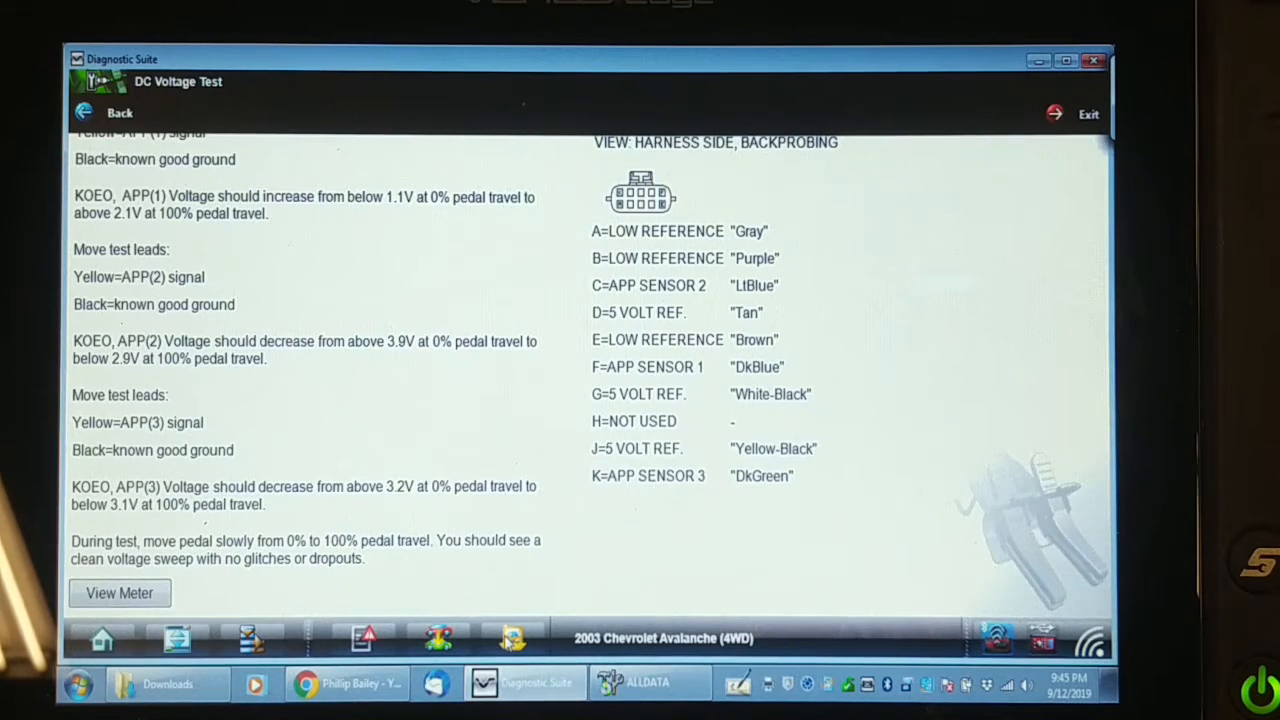
mouse_move(496, 640)
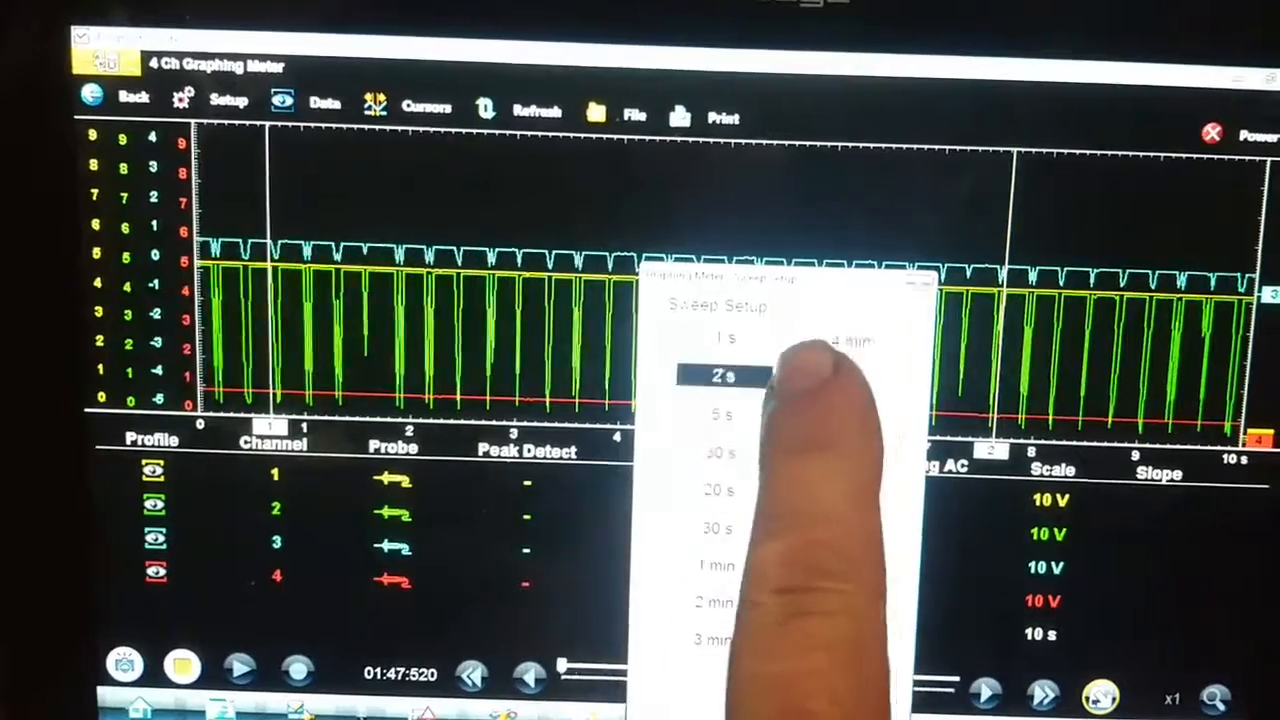
Try 5 s and 2 s sweep times, then leave the graph on a 20 s sweep.
click(722, 376)
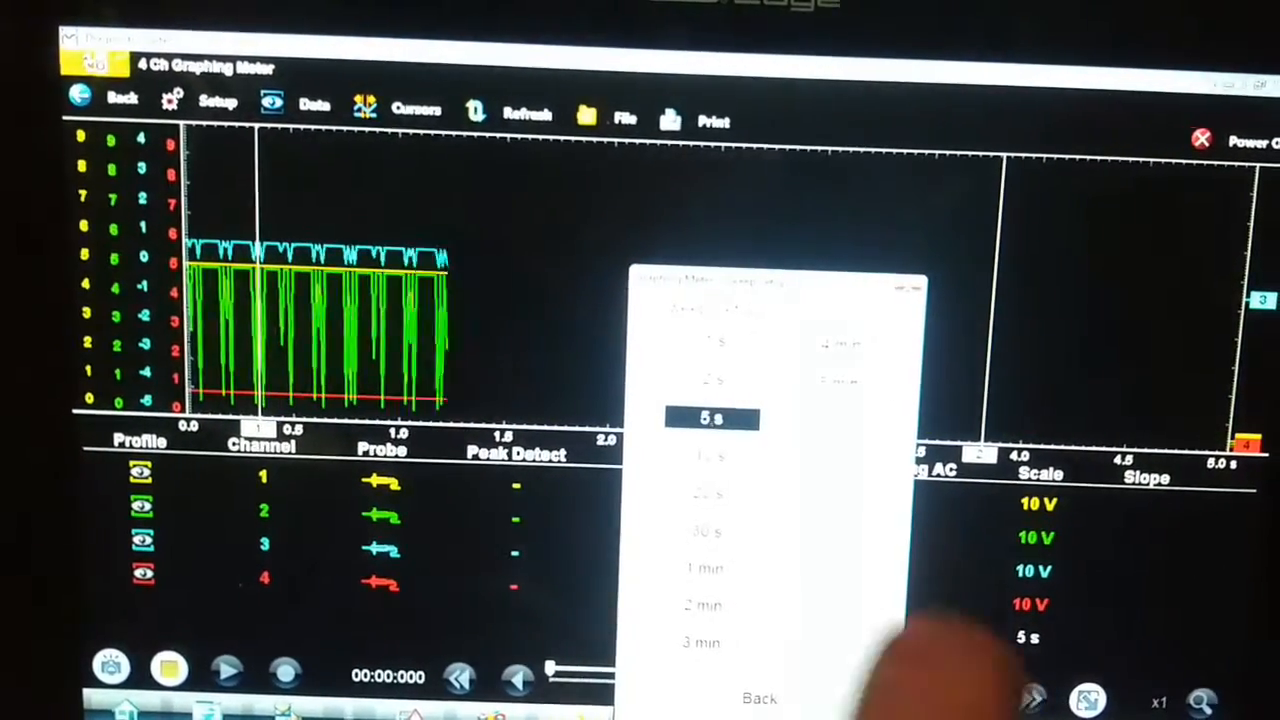
click(710, 384)
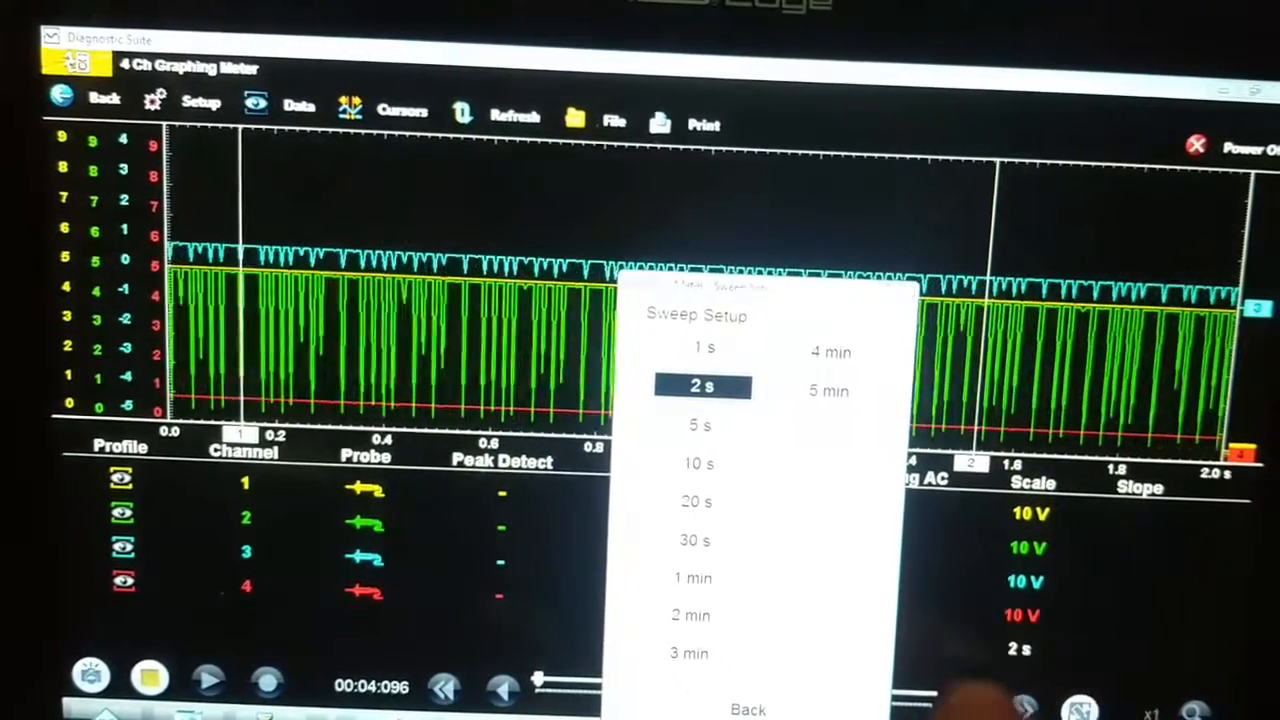
click(702, 386)
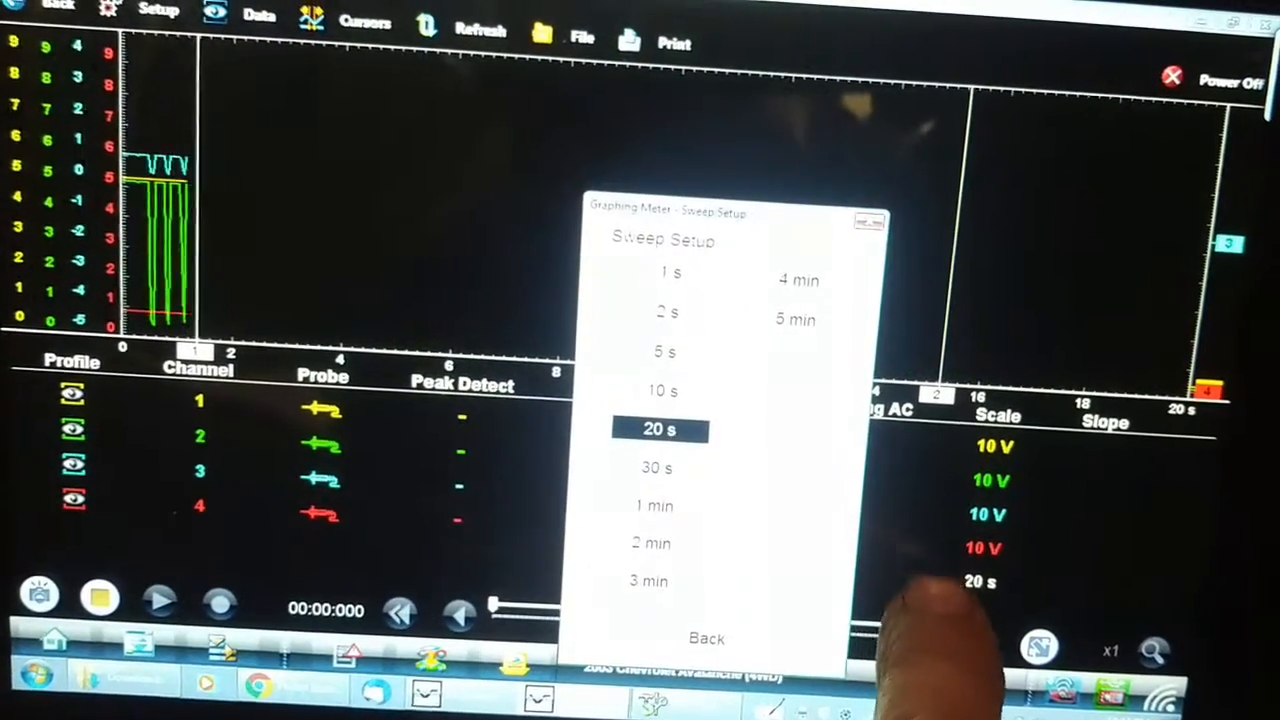
click(706, 638)
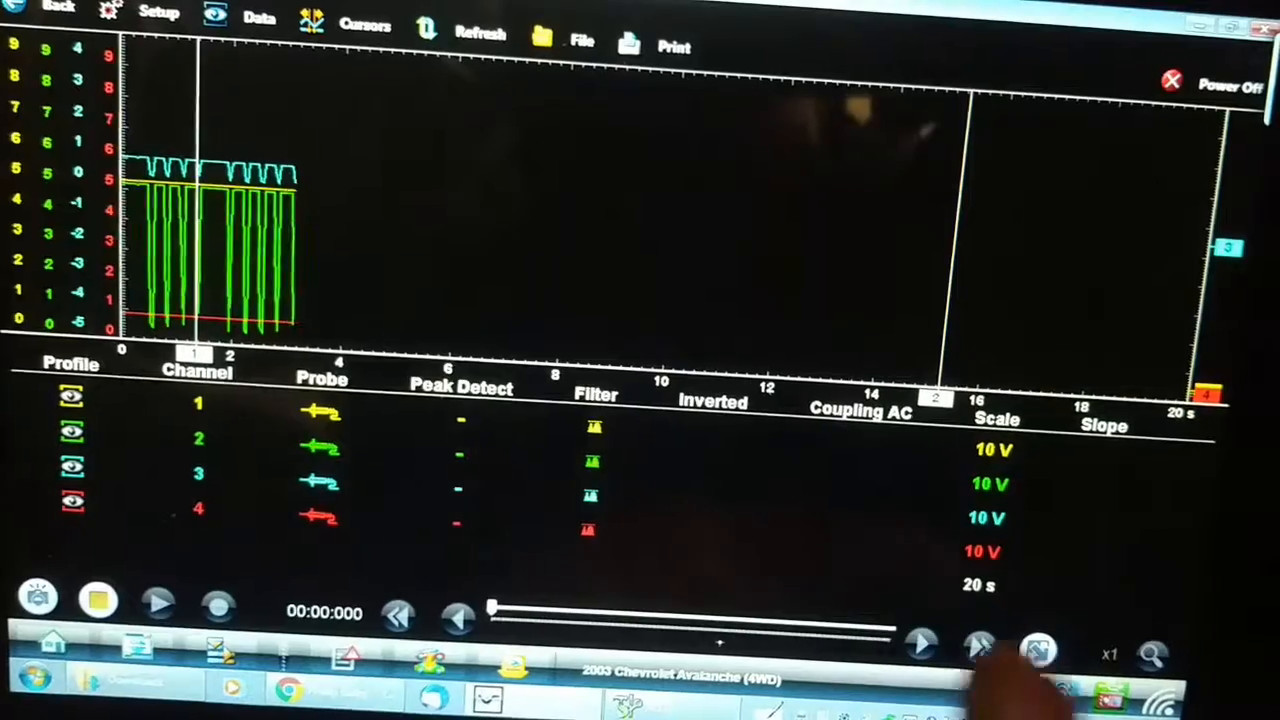